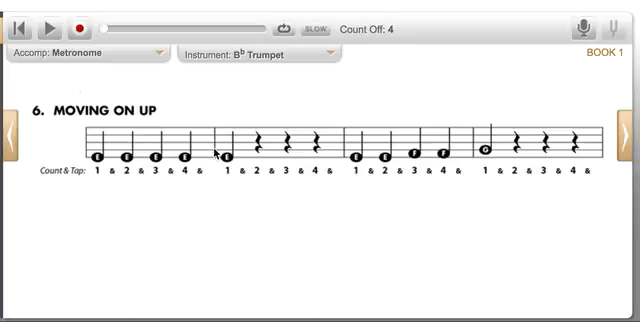
pyautogui.moveTo(266, 146)
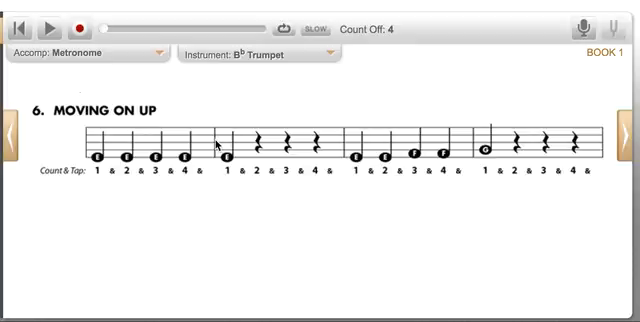
pyautogui.moveTo(356, 152)
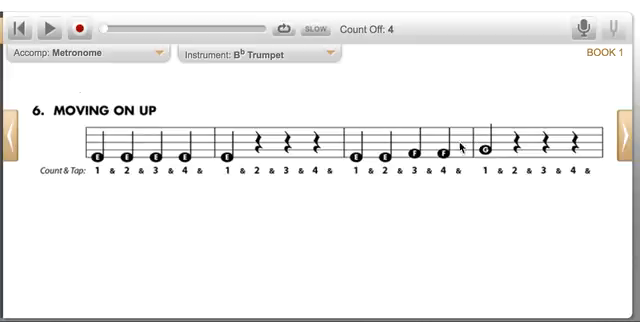
pyautogui.moveTo(92, 144)
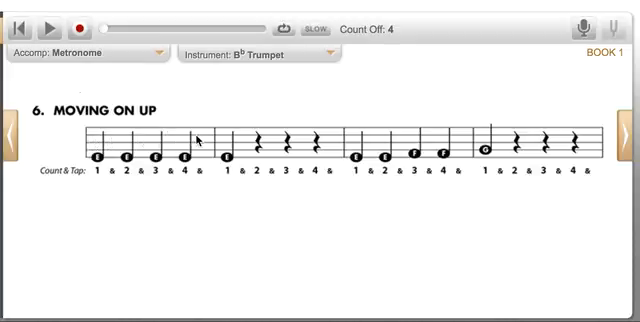
pyautogui.moveTo(218, 140)
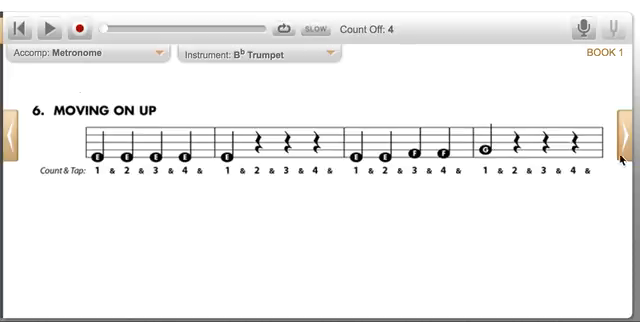
pyautogui.moveTo(360, 122)
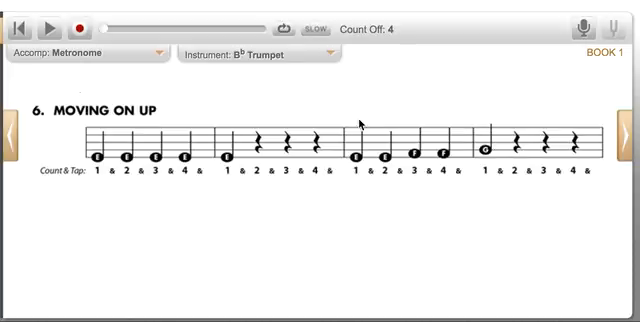
pyautogui.moveTo(562, 210)
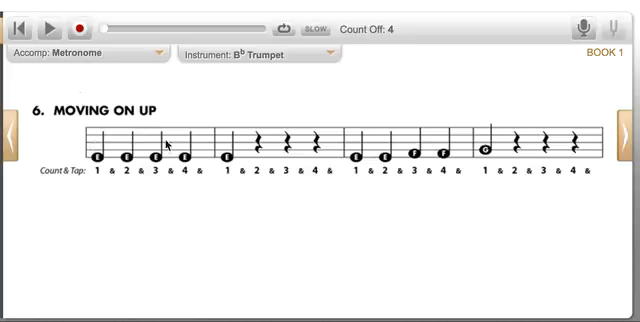
pyautogui.moveTo(272, 144)
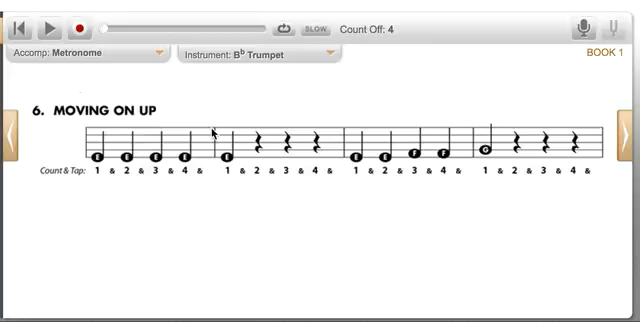
pyautogui.moveTo(236, 188)
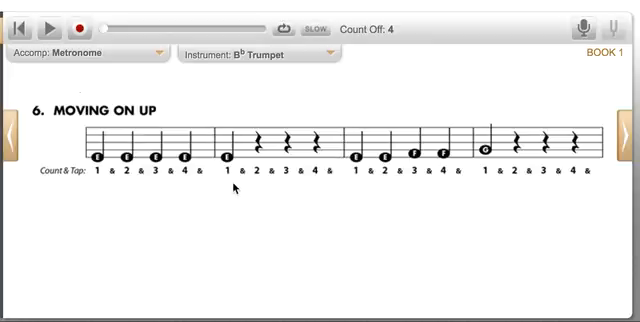
pyautogui.moveTo(338, 142)
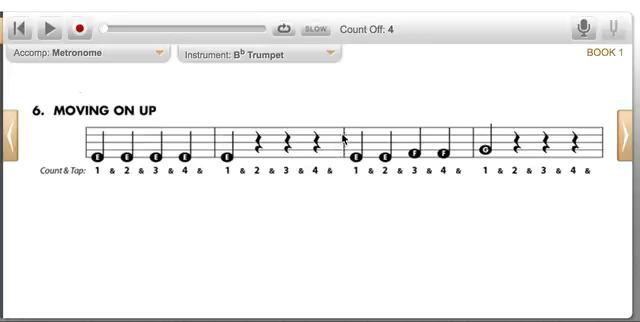
pyautogui.moveTo(372, 190)
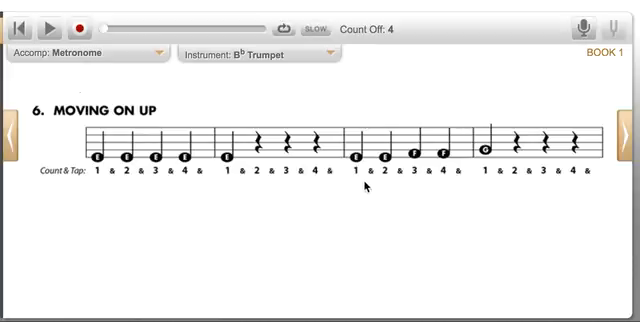